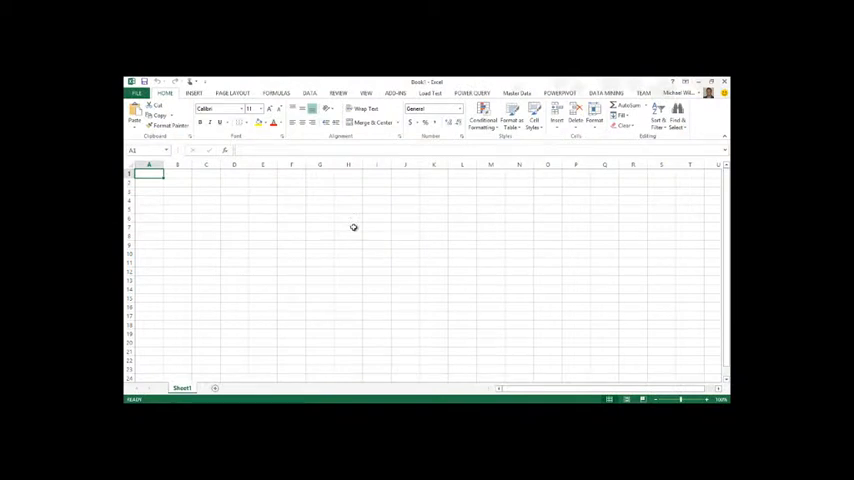
Start a Power Query Online Search for busiest airports in Europe.
click(472, 92)
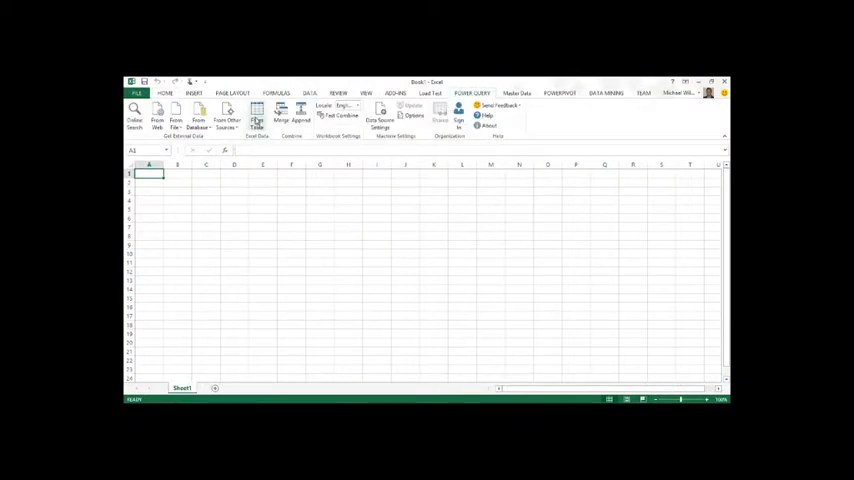
click(135, 115)
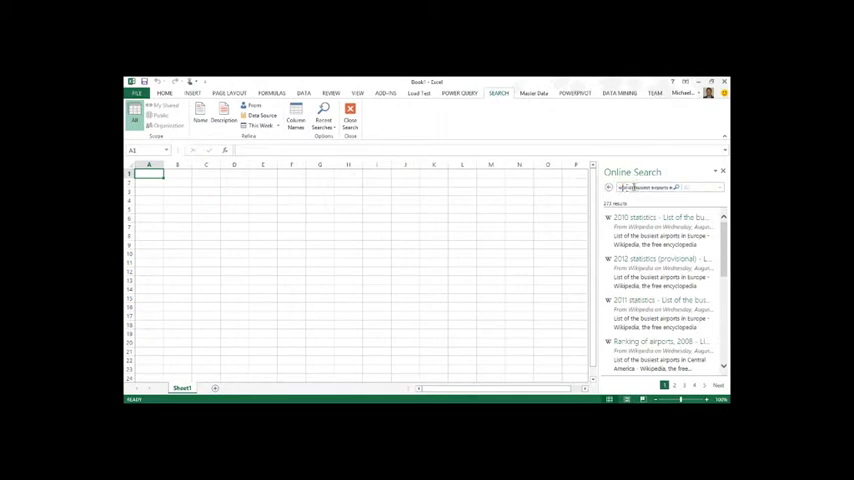
Preview the 2010 and 2011 airport statistics results, then load the 2012 provisional table for shaping.
triple_click(650, 188)
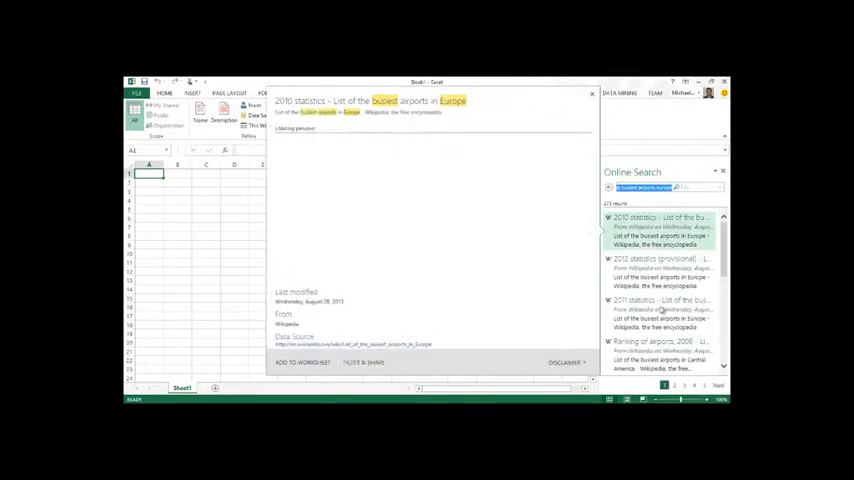
click(660, 217)
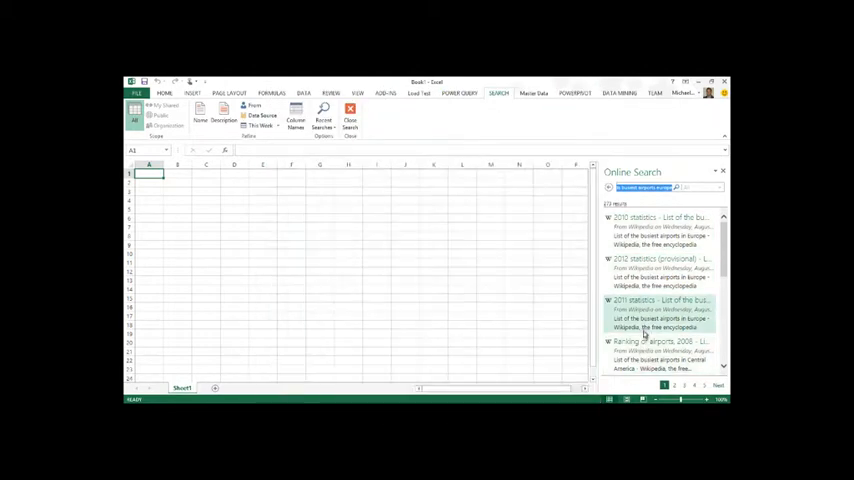
click(660, 300)
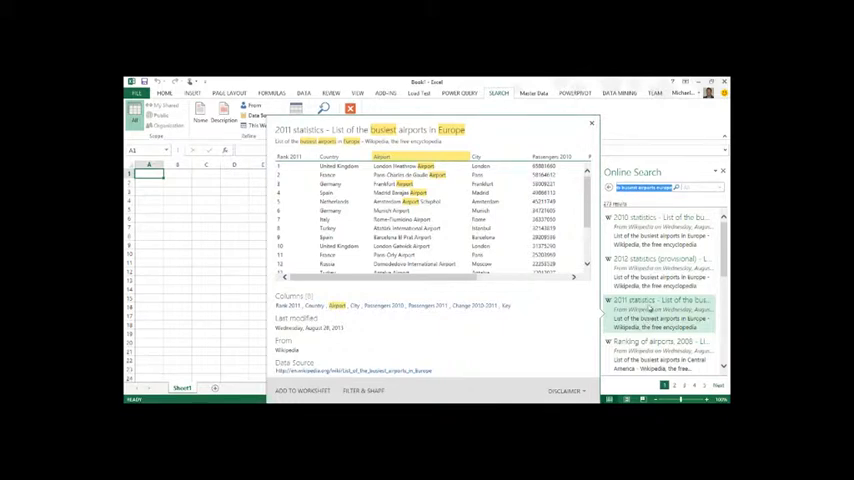
click(591, 123)
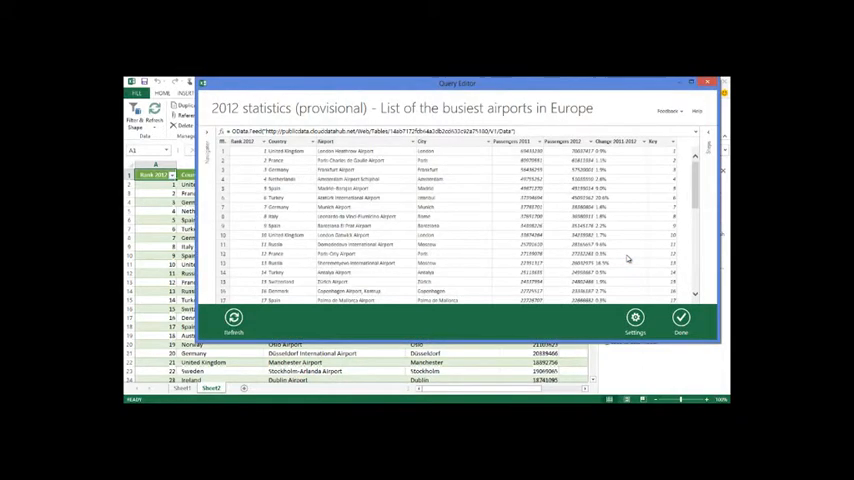
mouse_move(690, 260)
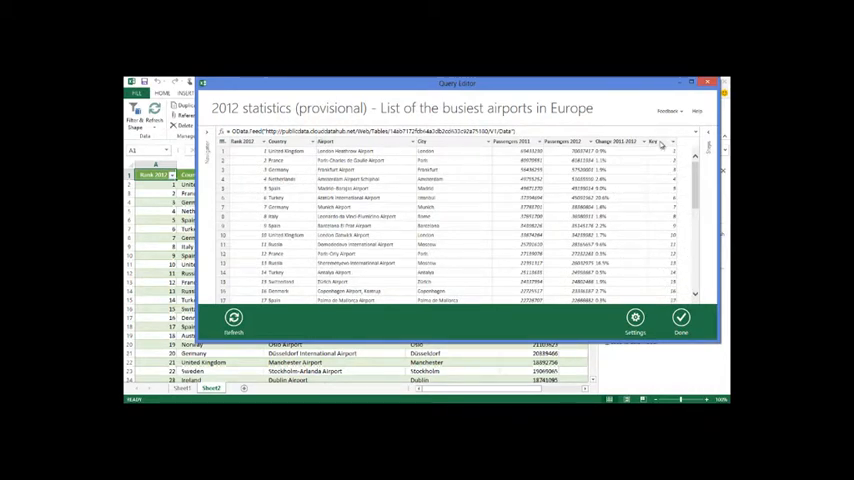
Select the Change 2011-2012, Key and Rank 2012 columns and show their column actions.
click(655, 141)
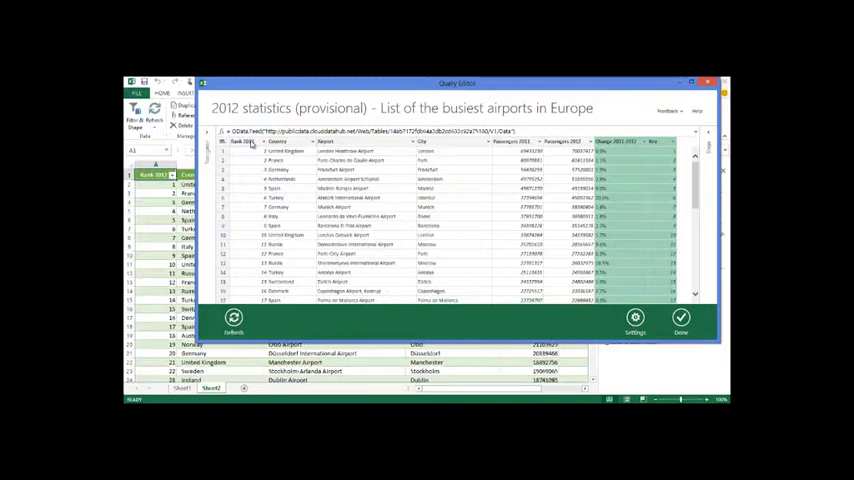
click(240, 141)
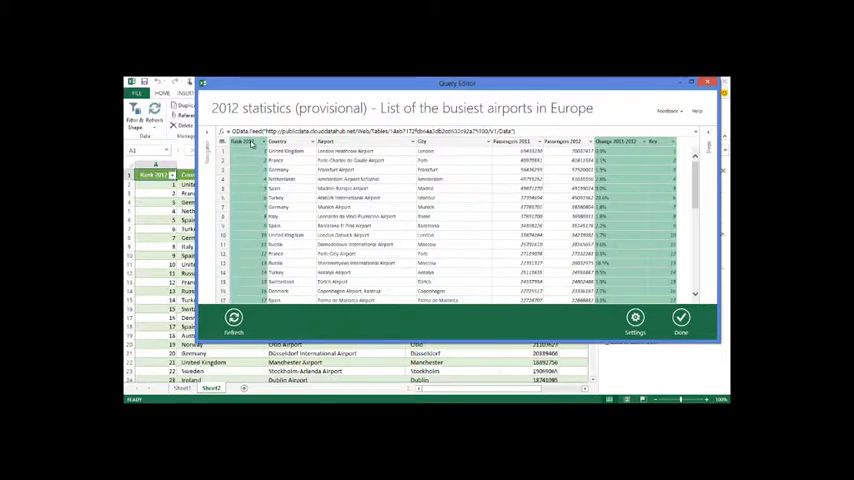
right_click(250, 141)
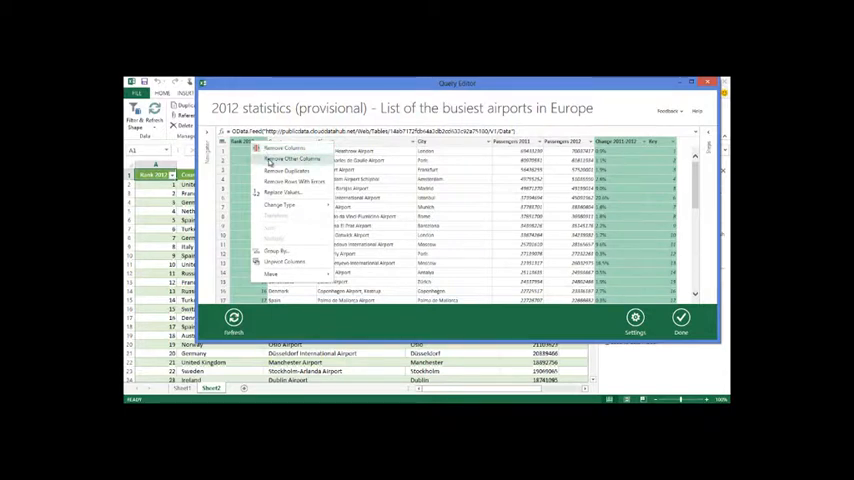
mouse_move(288, 170)
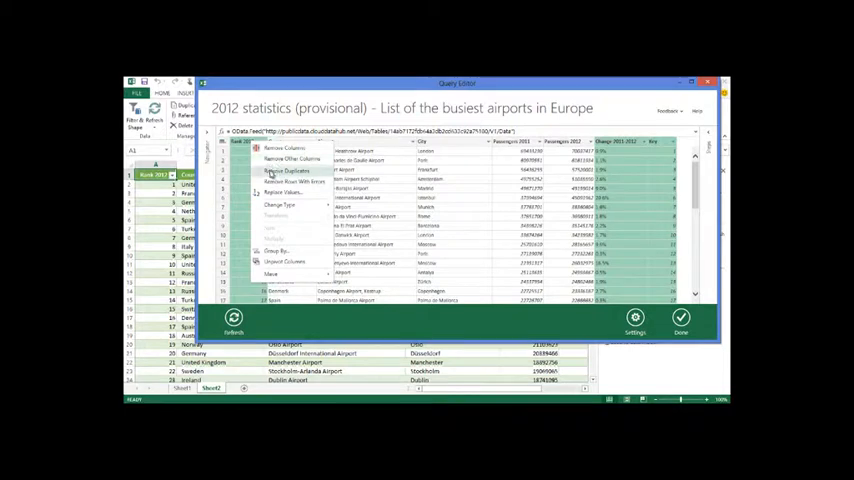
mouse_move(278, 192)
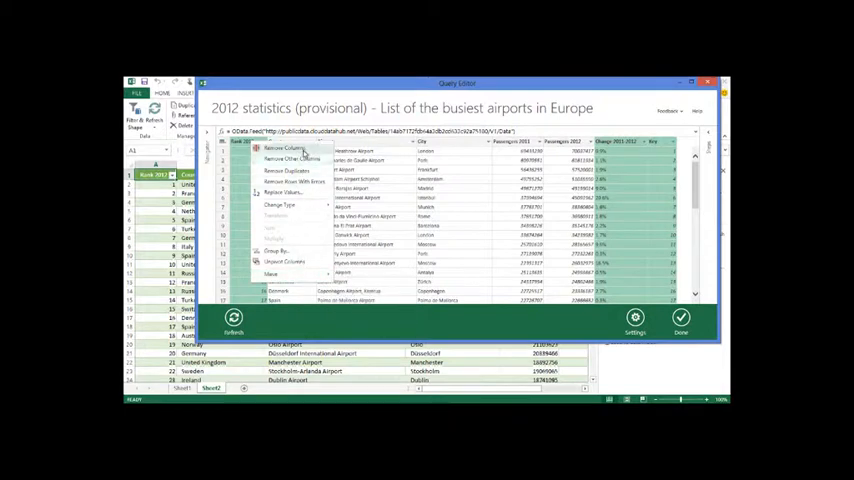
Remove the three selected columns, make both Passengers columns Number type, and finish shaping.
click(293, 159)
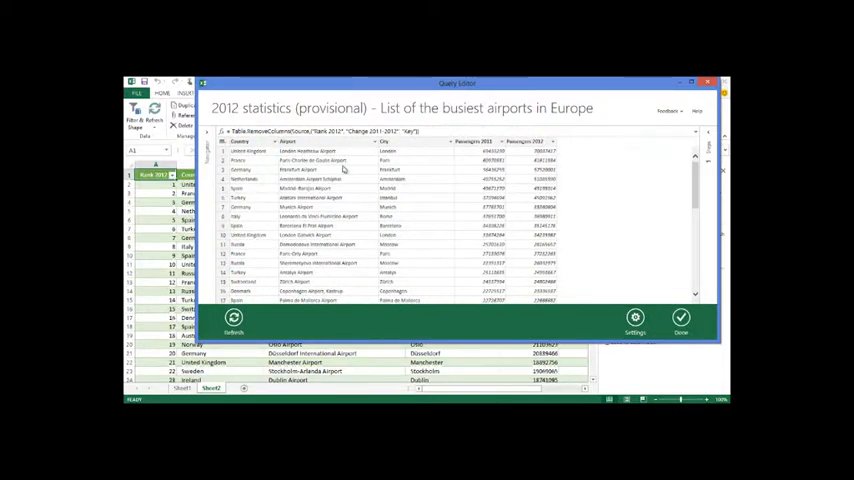
click(485, 141)
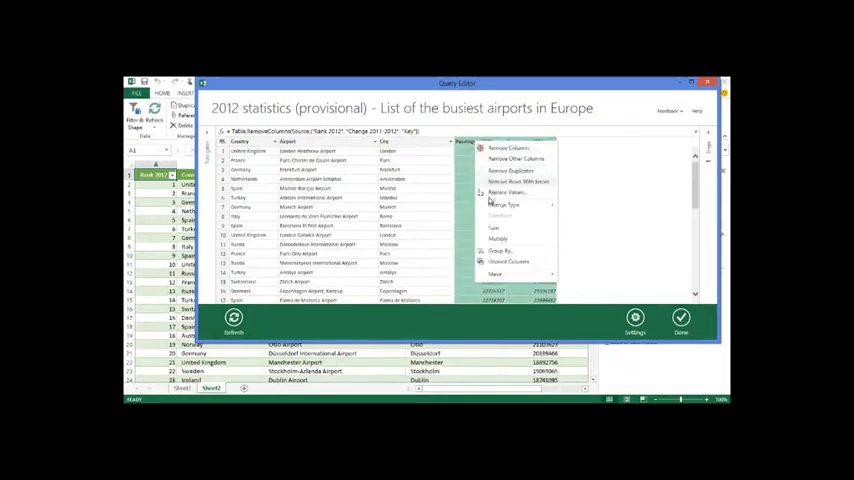
click(503, 205)
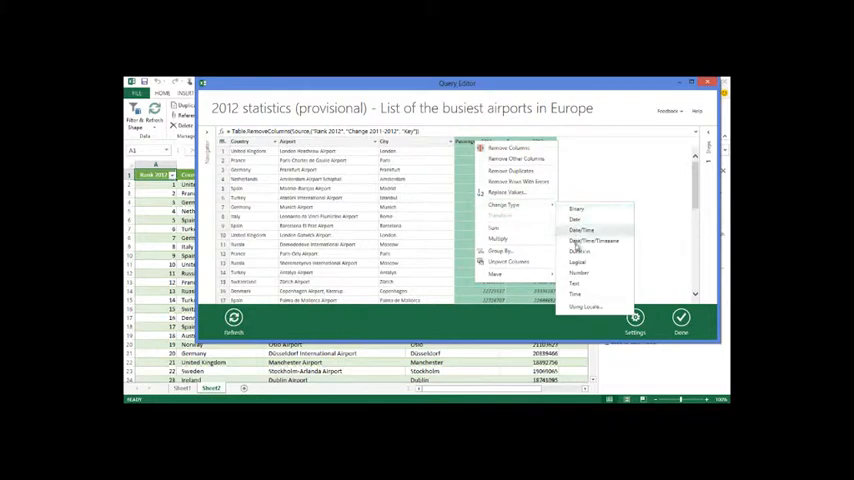
click(580, 252)
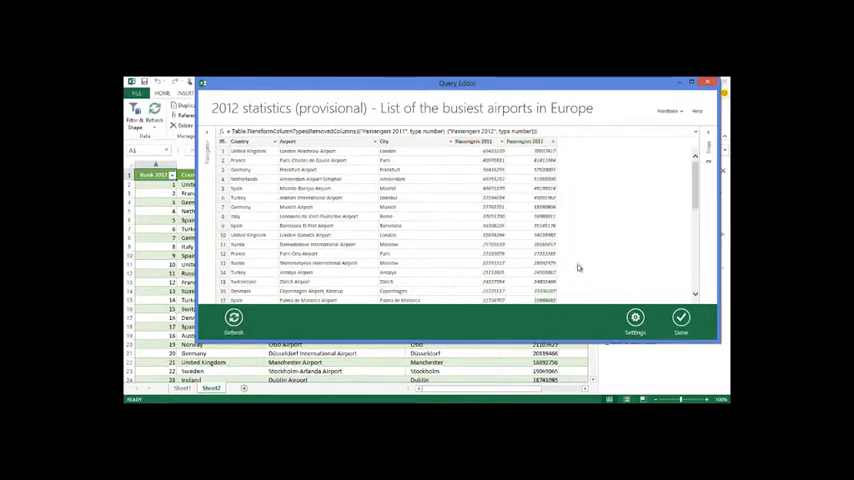
mouse_move(333, 181)
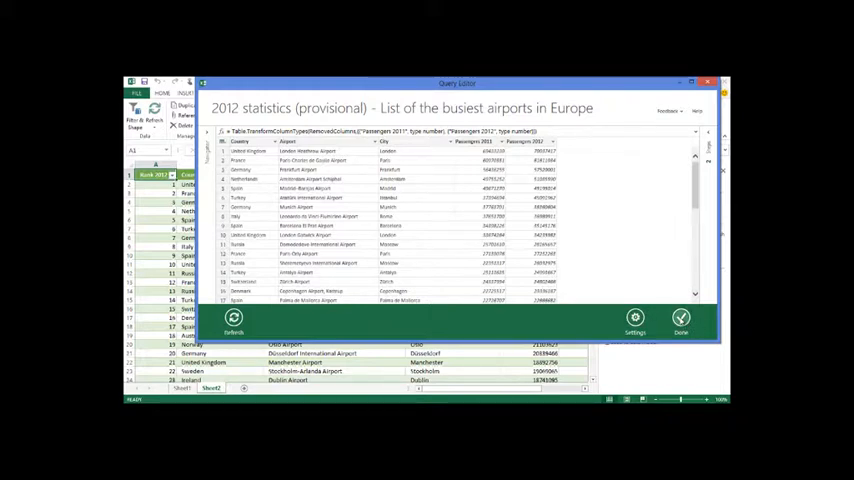
click(681, 322)
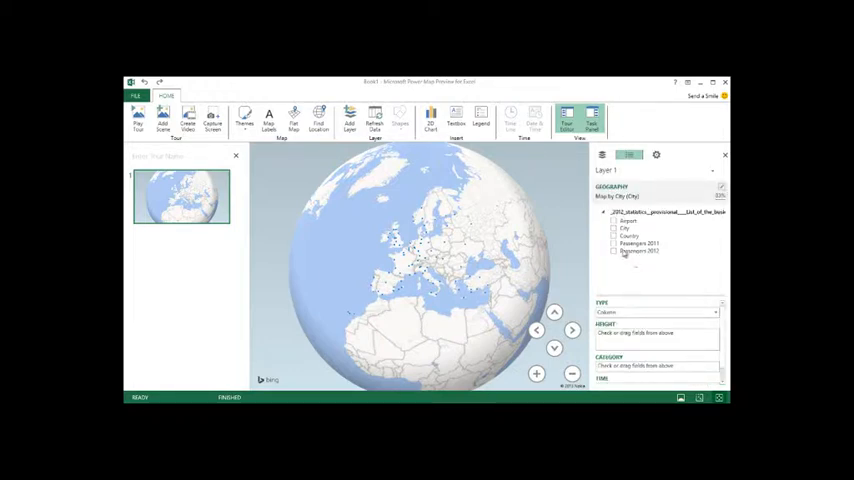
Tick Passengers 2011 and Passengers 2012 as column heights and close the legend.
click(614, 243)
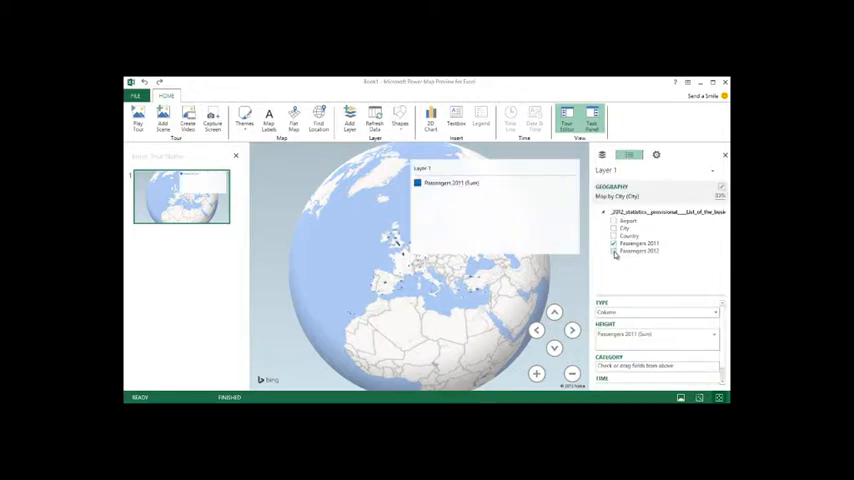
click(614, 251)
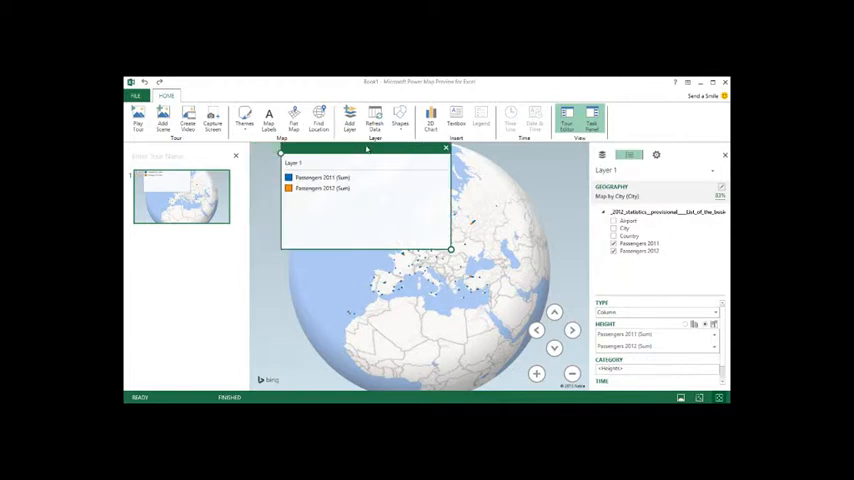
click(445, 148)
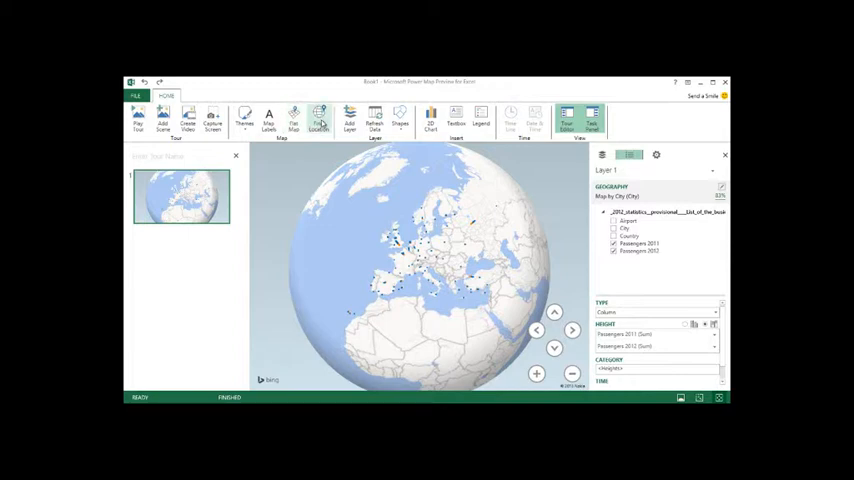
mouse_move(243, 120)
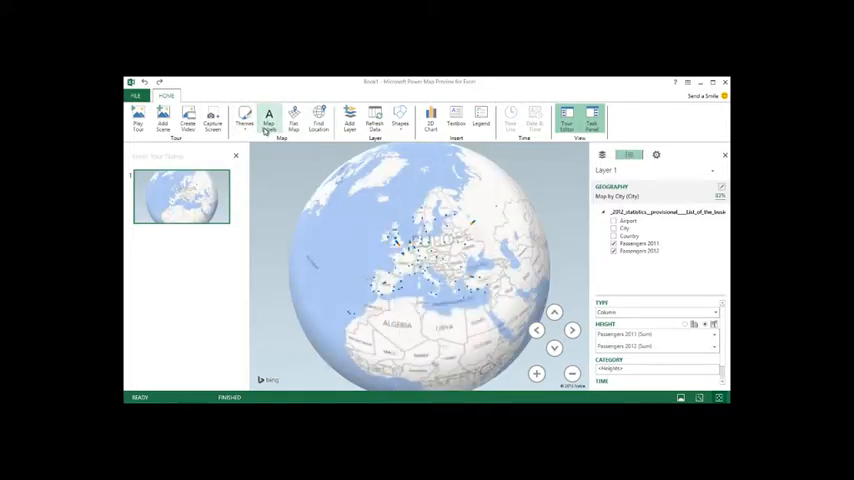
Turn on Map Labels and zoom the view into central Europe.
click(268, 118)
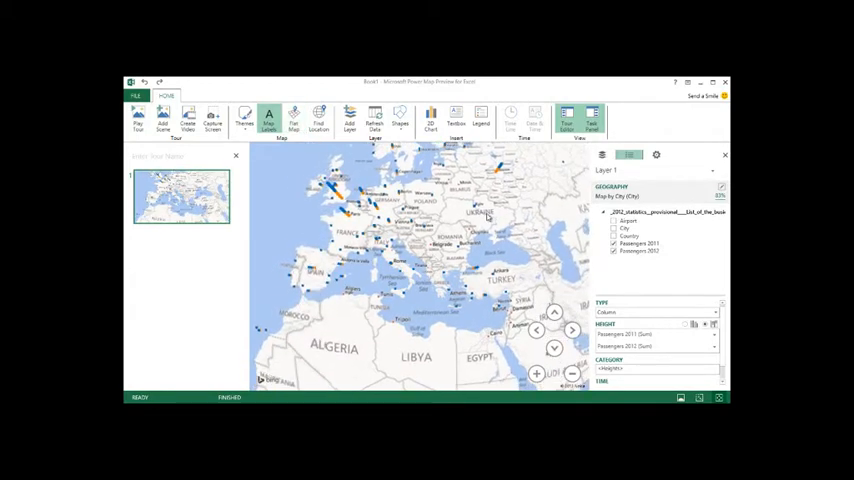
click(537, 373)
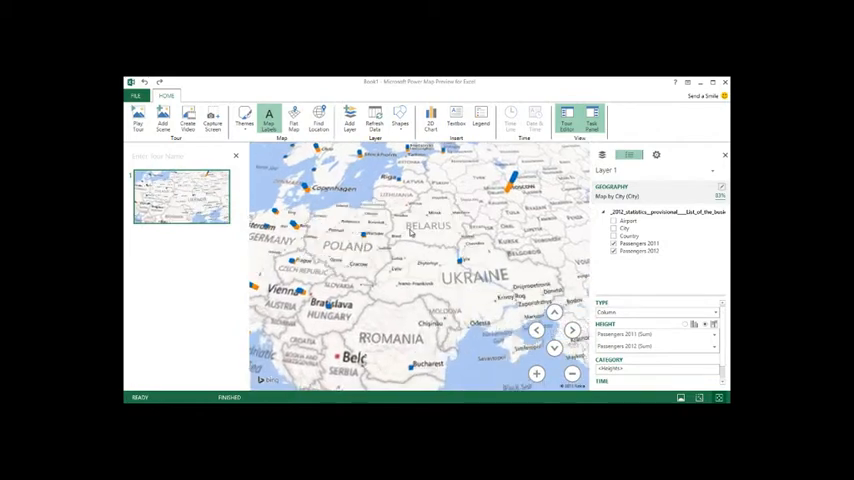